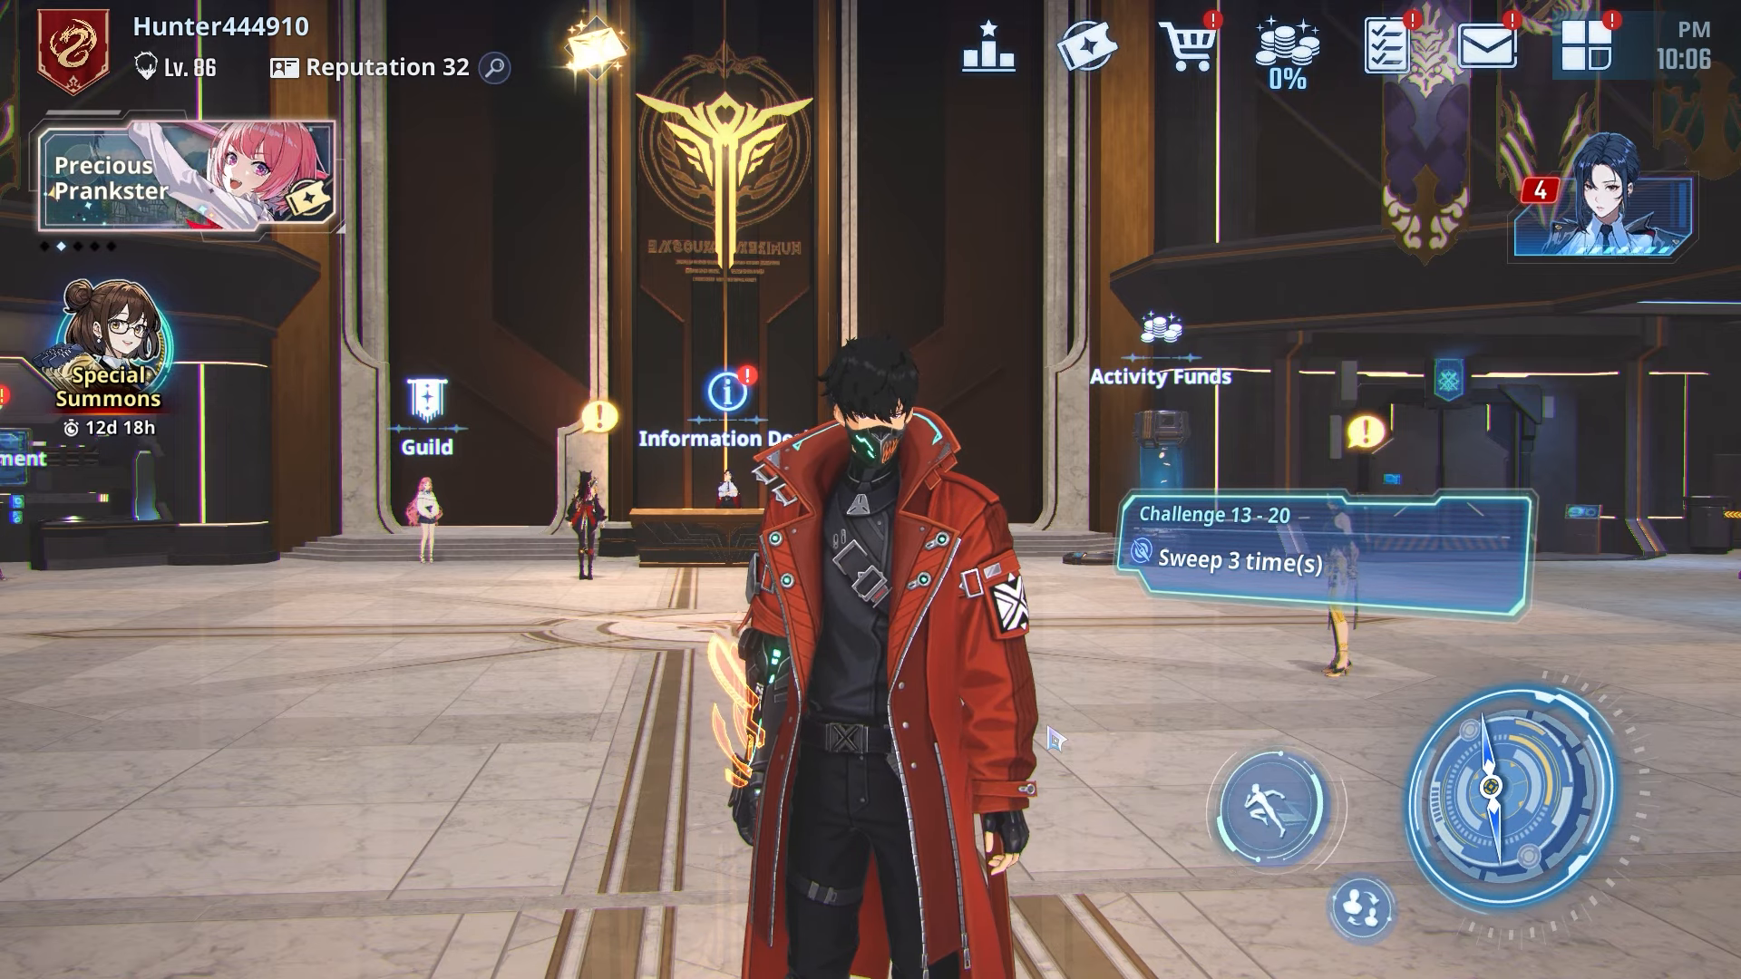
Enter the draw banners from the lobby and begin pulling on a Custom Draw
{"action": "left_click", "coordinate": [189, 178]}
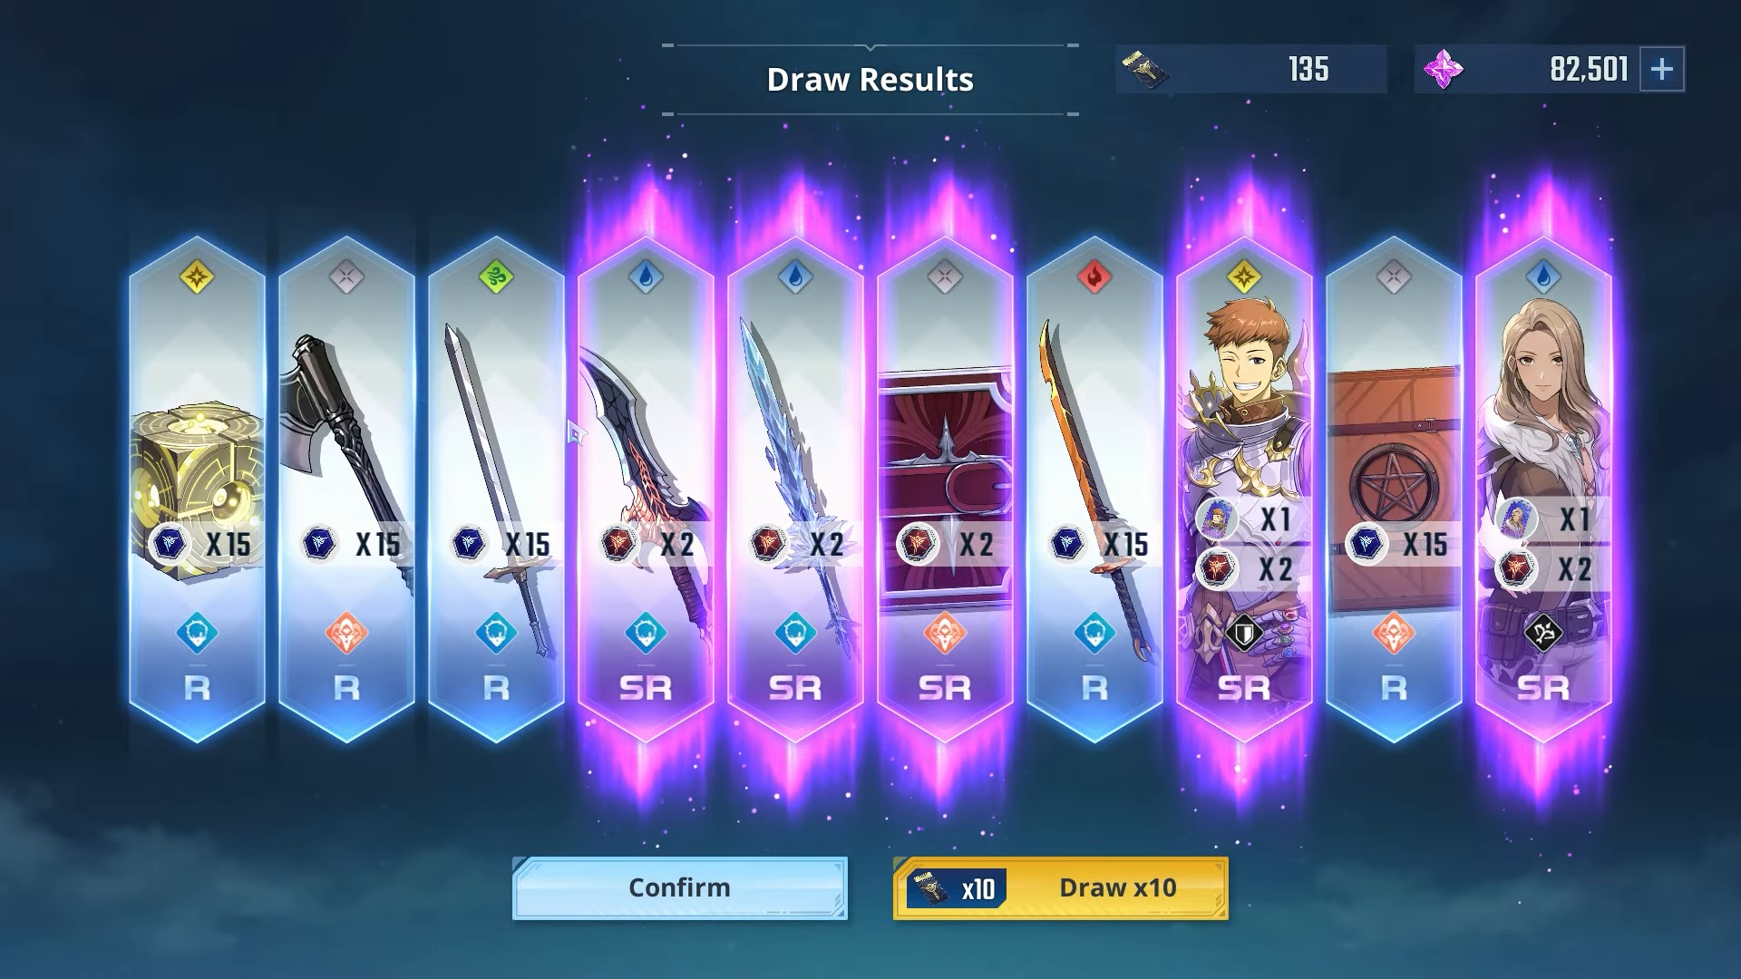
Run another x10 draw, landing one SR hunter, and confirm back to the banner at 53/80 support
{"action": "left_click", "coordinate": [1058, 887]}
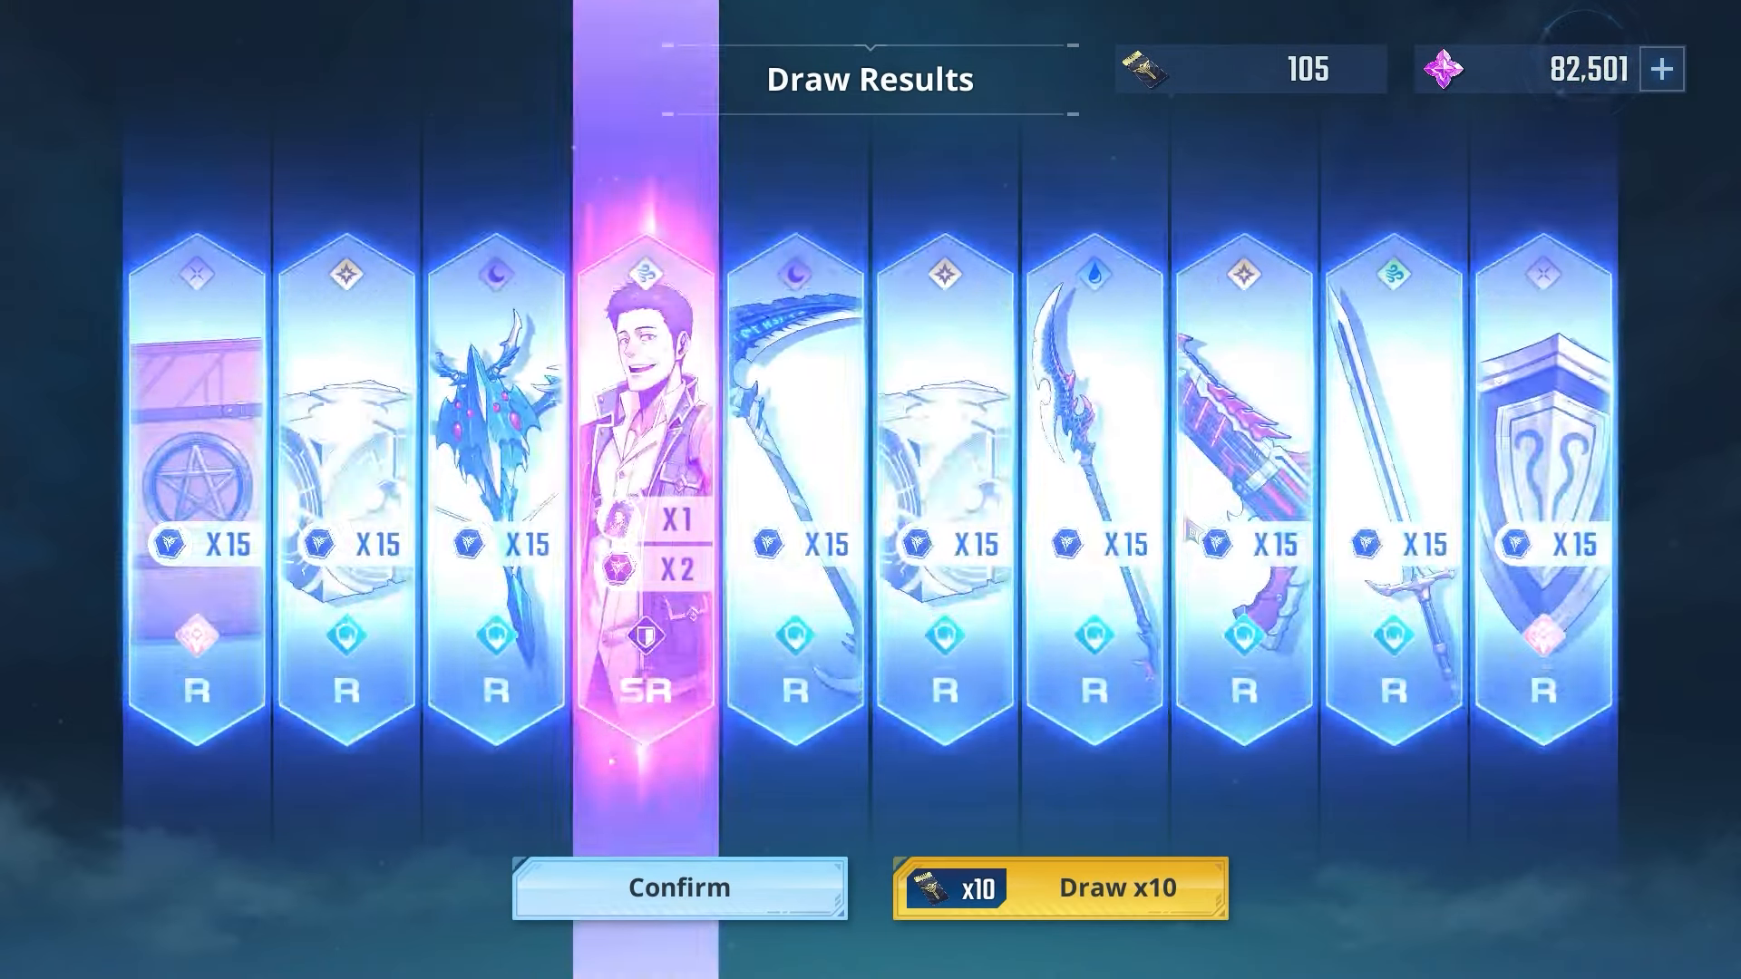
{"action": "left_click", "coordinate": [678, 887]}
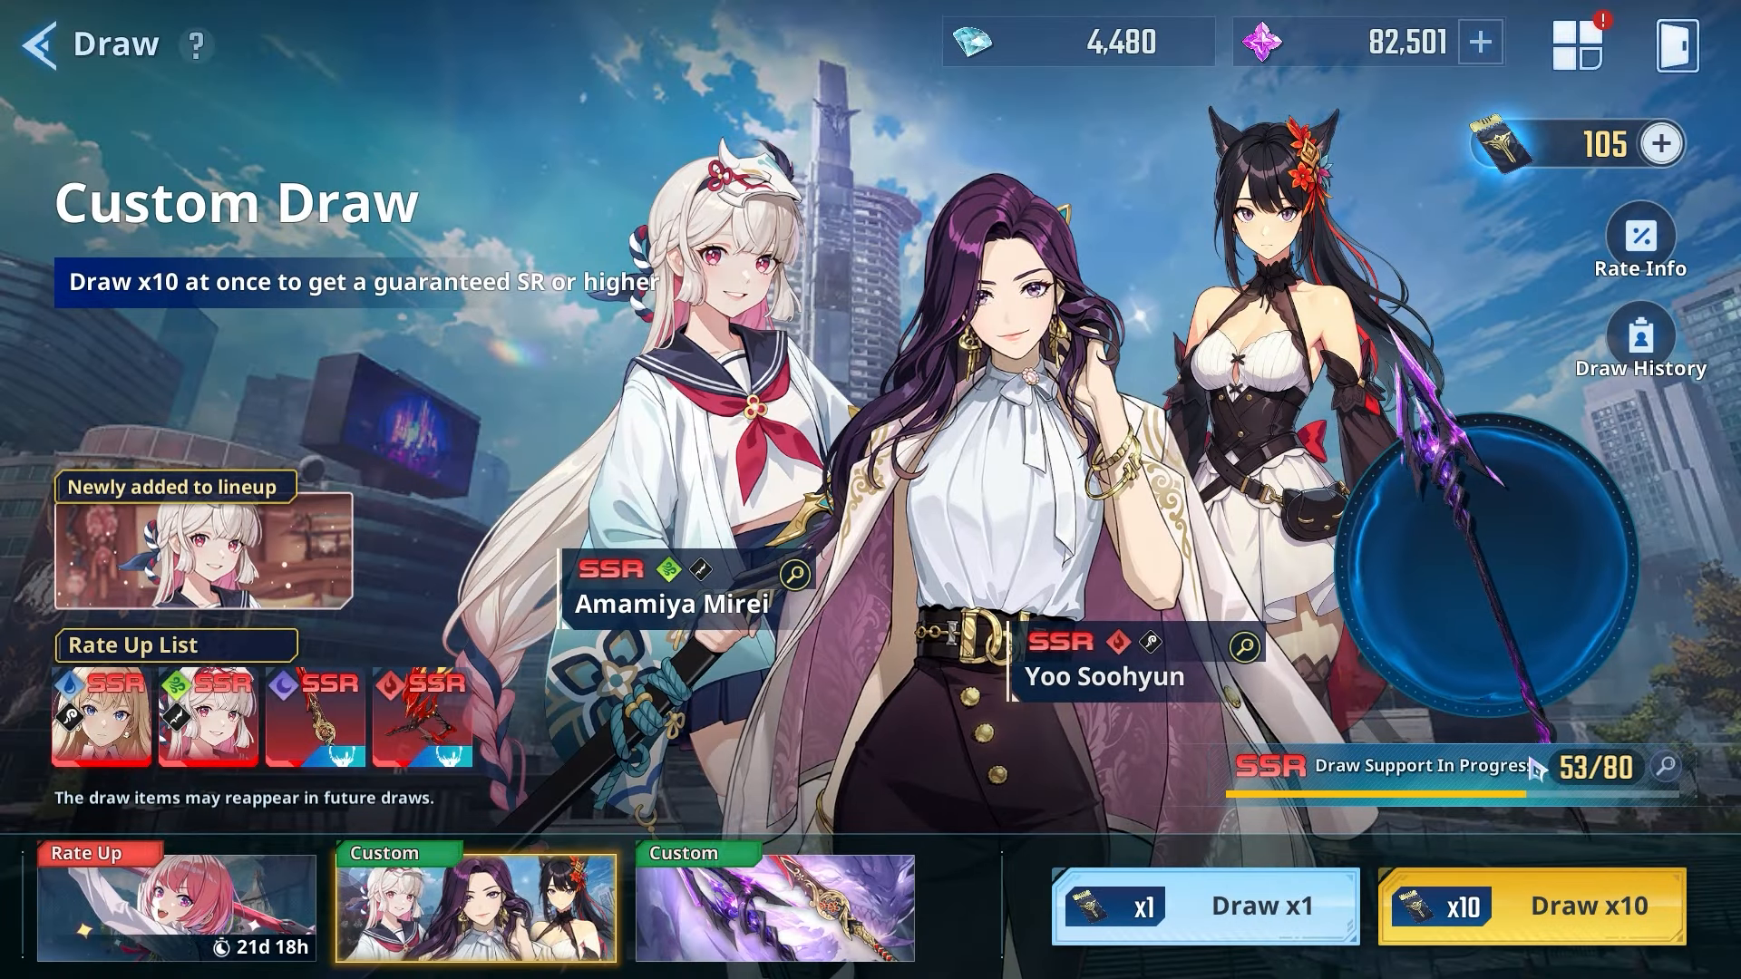
Run a x10 draw that yields an SSR and an SR weapon, leaving 85 tickets and support at 6/80
{"action": "left_click", "coordinate": [1527, 905]}
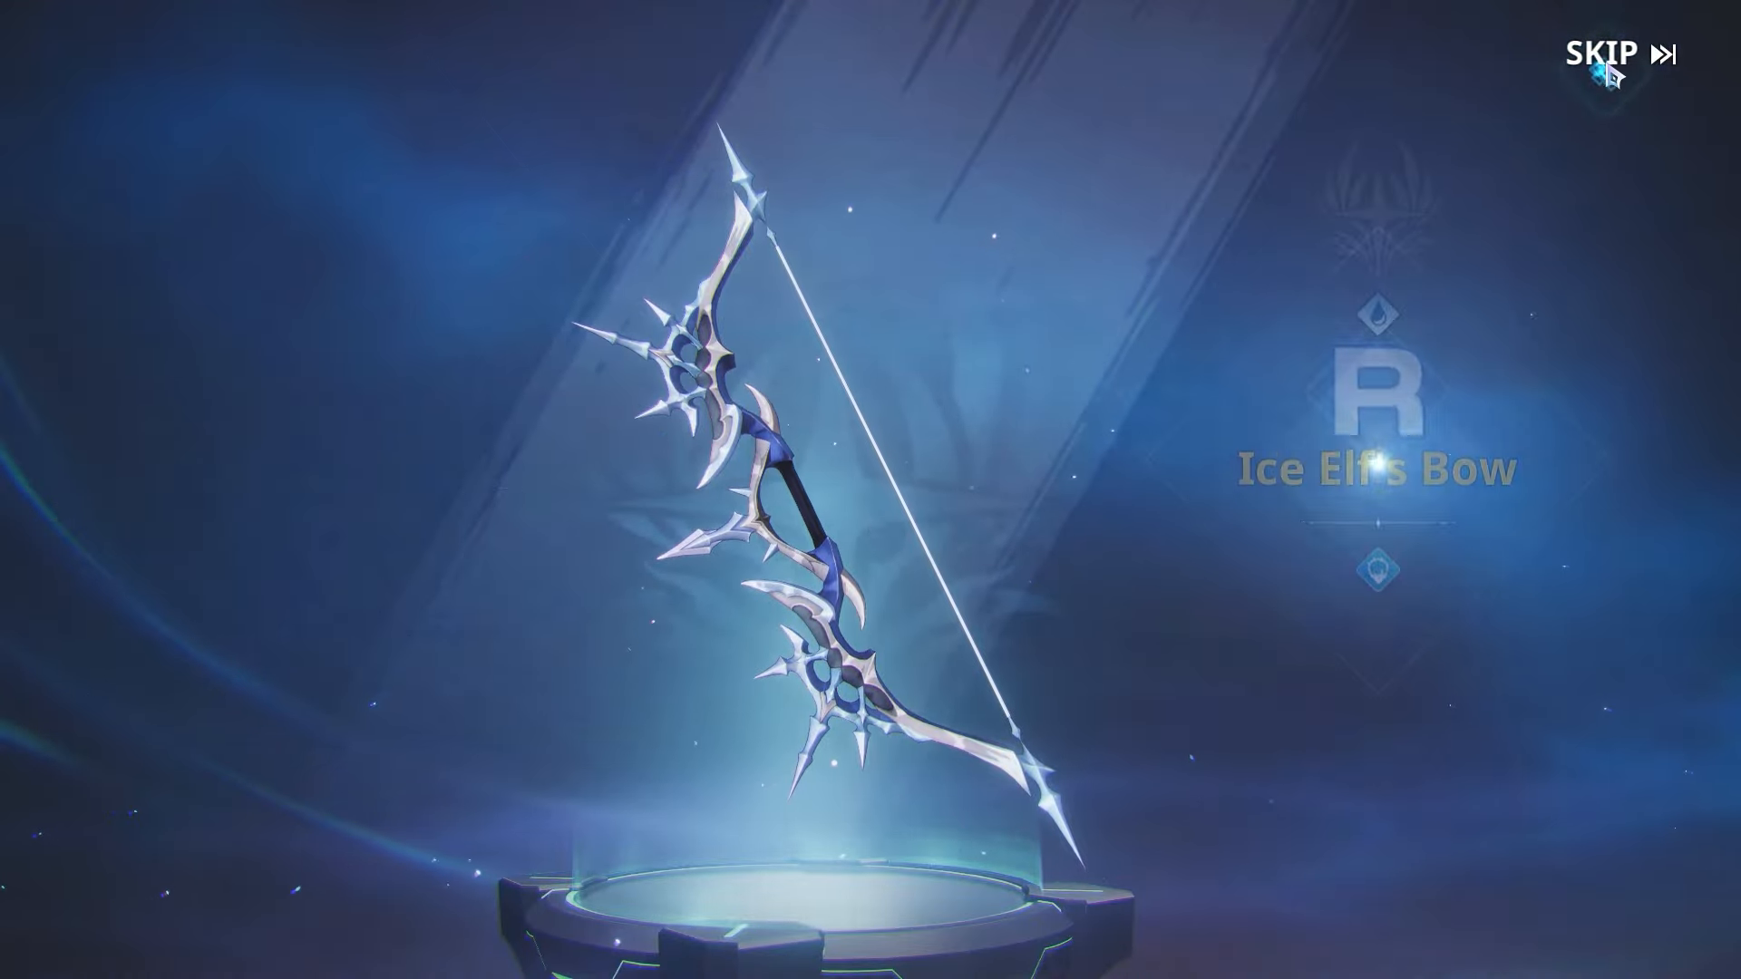
{"action": "left_click", "coordinate": [1614, 53]}
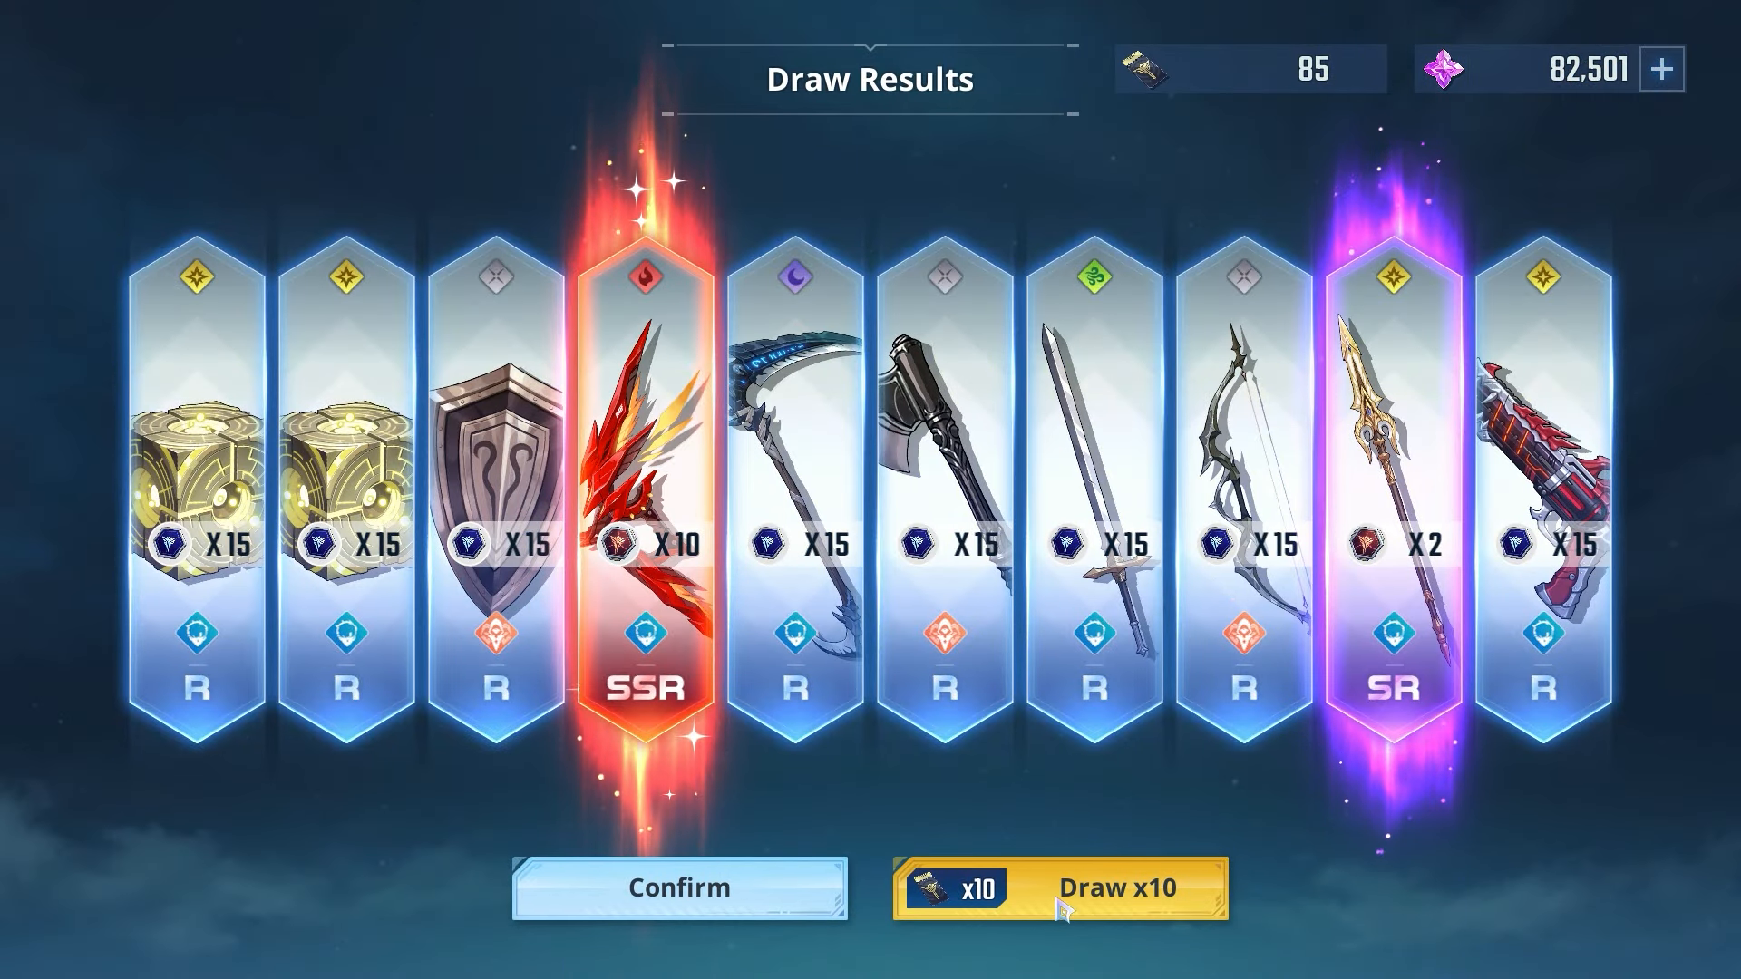
{"action": "left_click", "coordinate": [677, 886]}
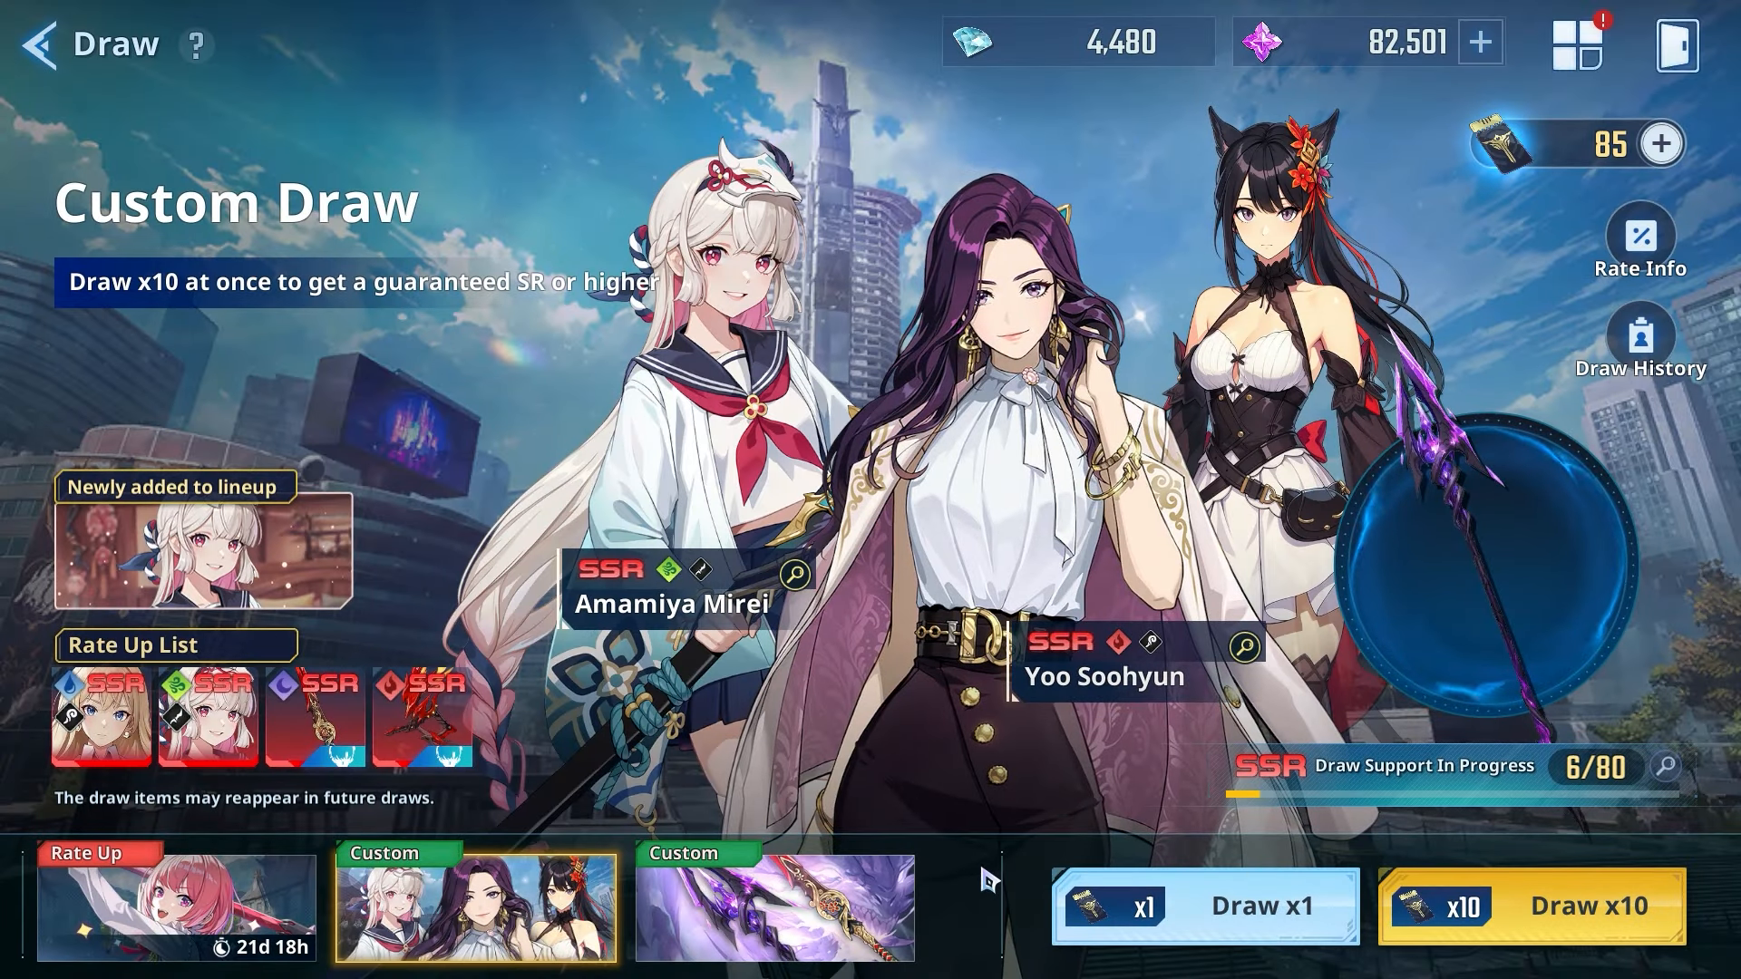
Add the red claw SSR to the Rate Up selection and start another x10 draw
{"action": "left_click", "coordinate": [775, 903]}
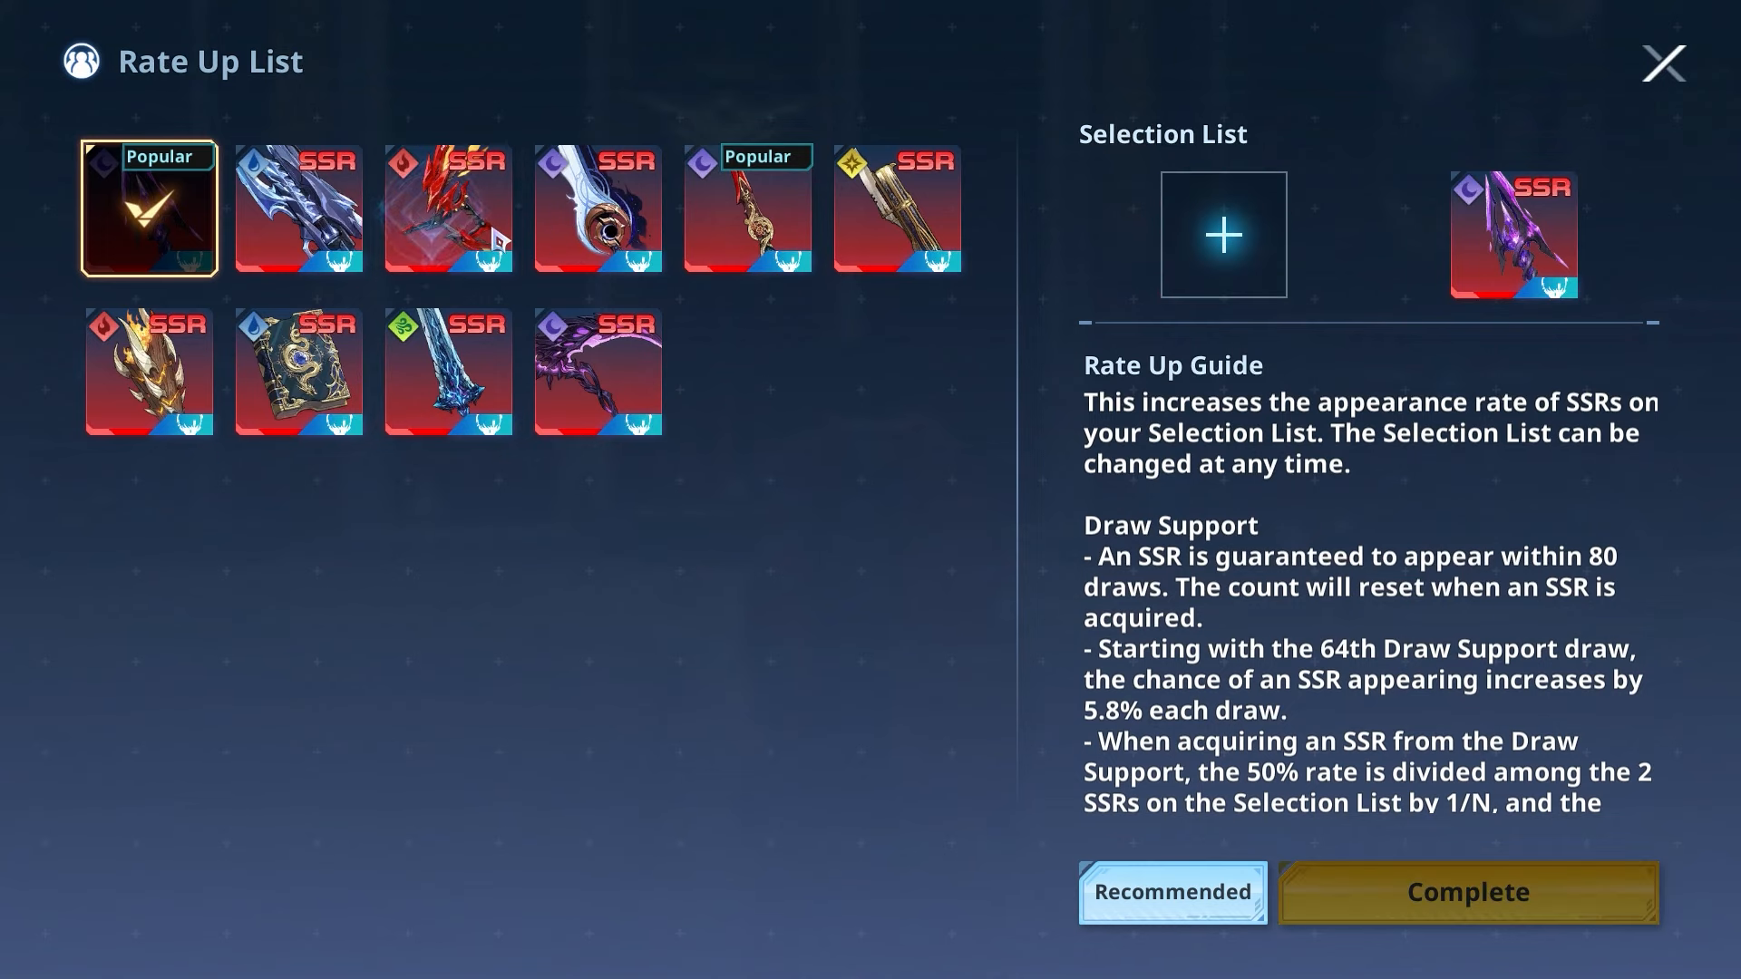
{"action": "left_click", "coordinate": [448, 207]}
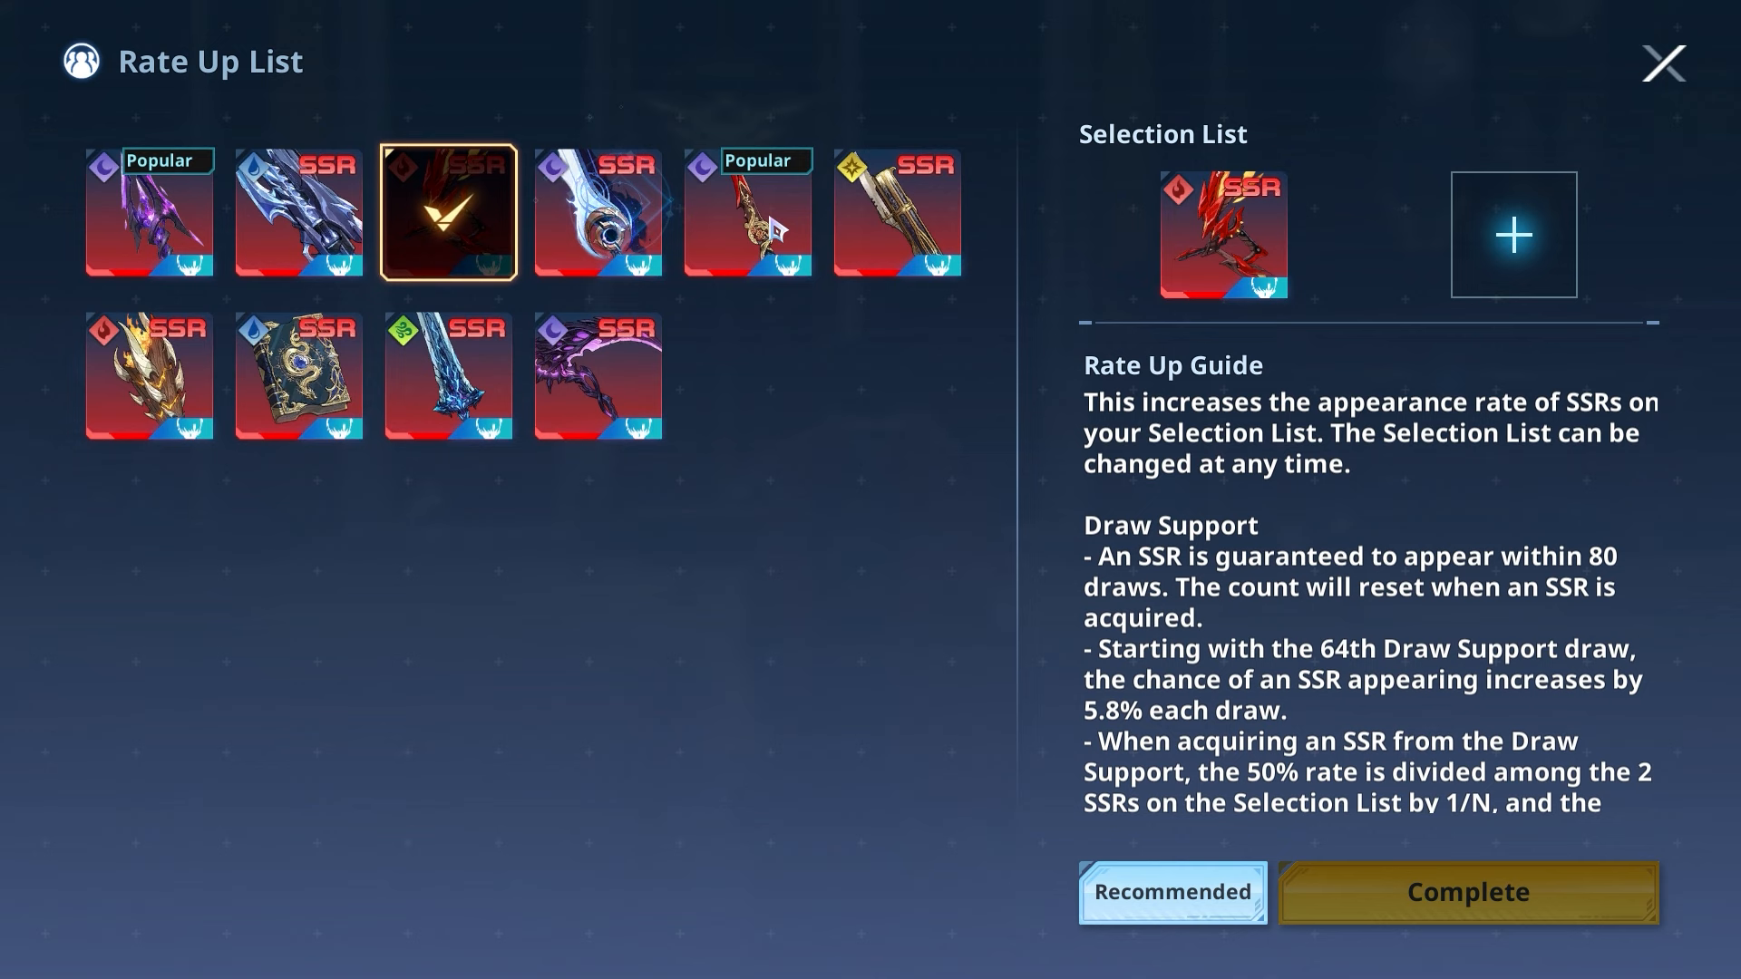
{"action": "left_click", "coordinate": [1467, 892]}
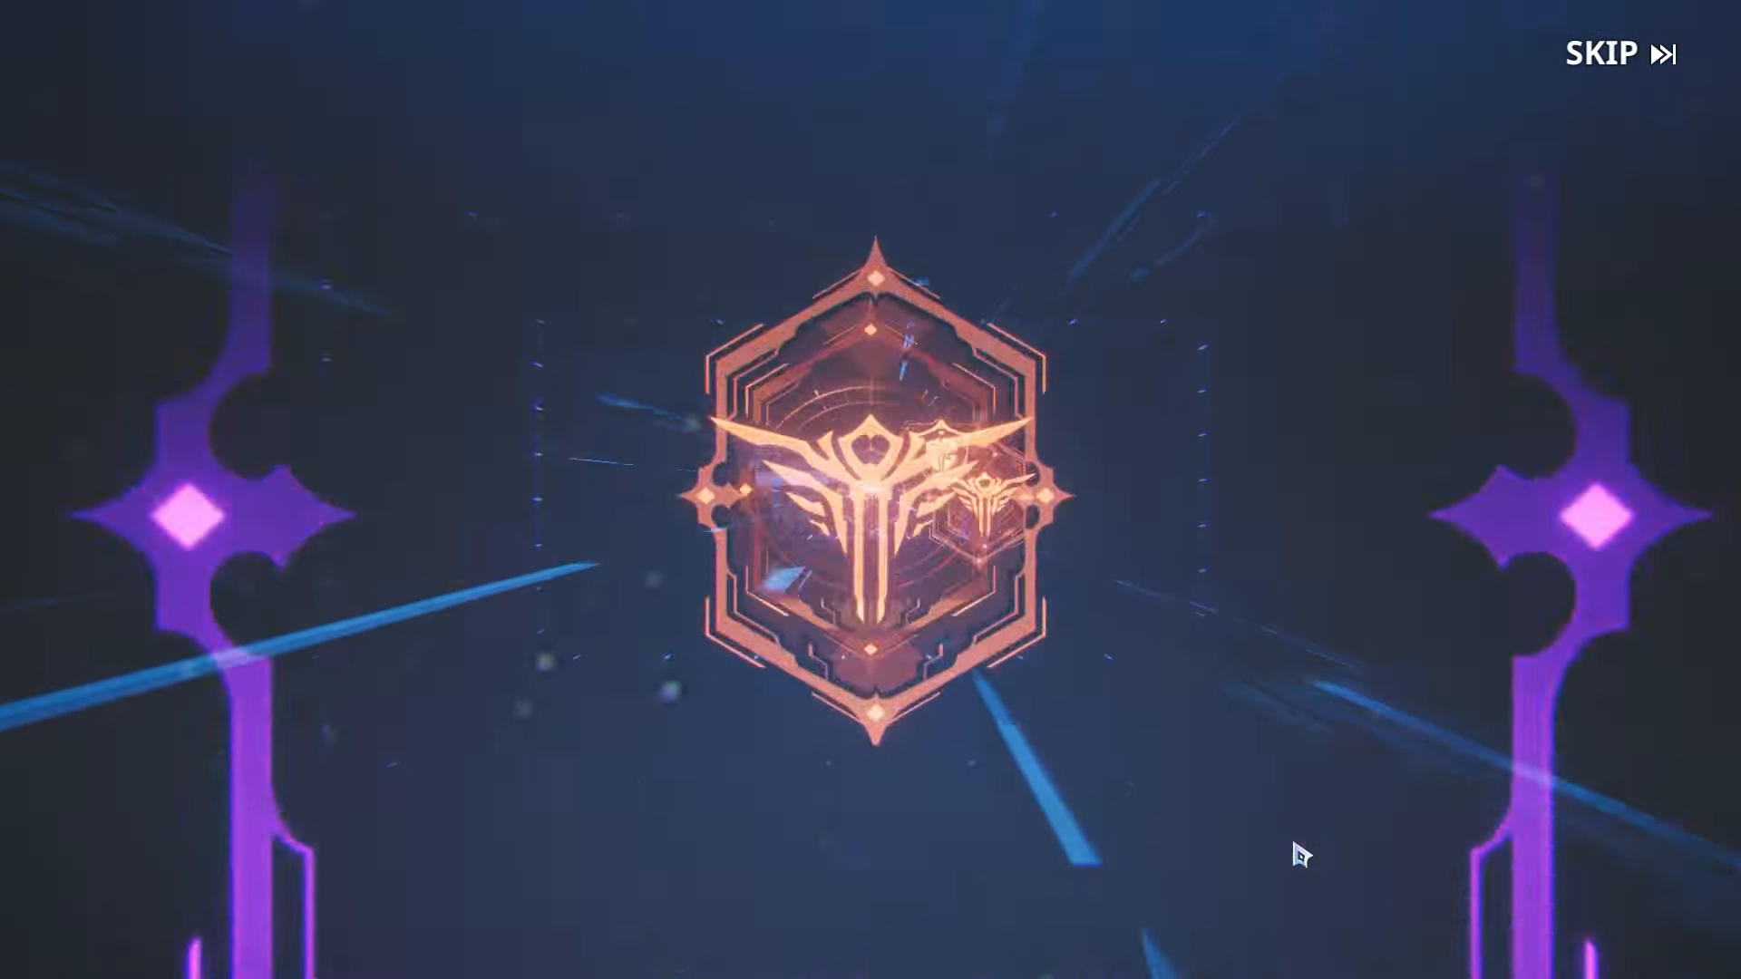
{"action": "left_click", "coordinate": [1619, 52]}
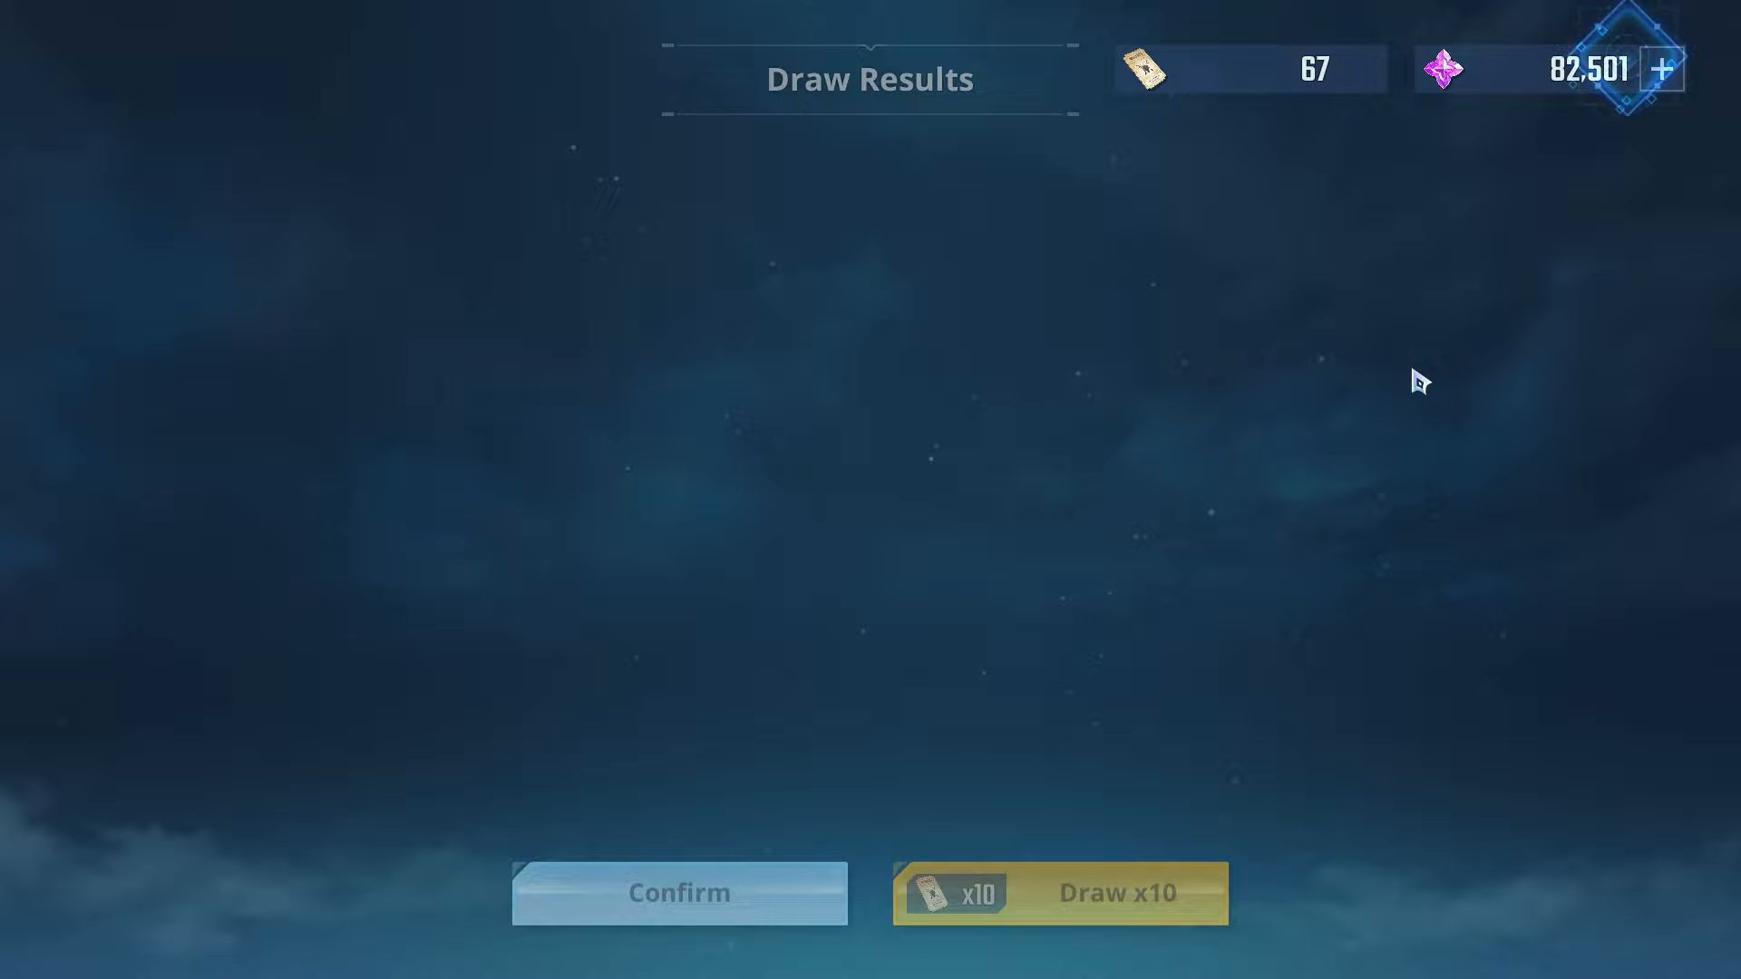
Run two more x10 weapon draws, each giving one SR weapon, down to 37 tickets
{"action": "left_click", "coordinate": [1058, 890]}
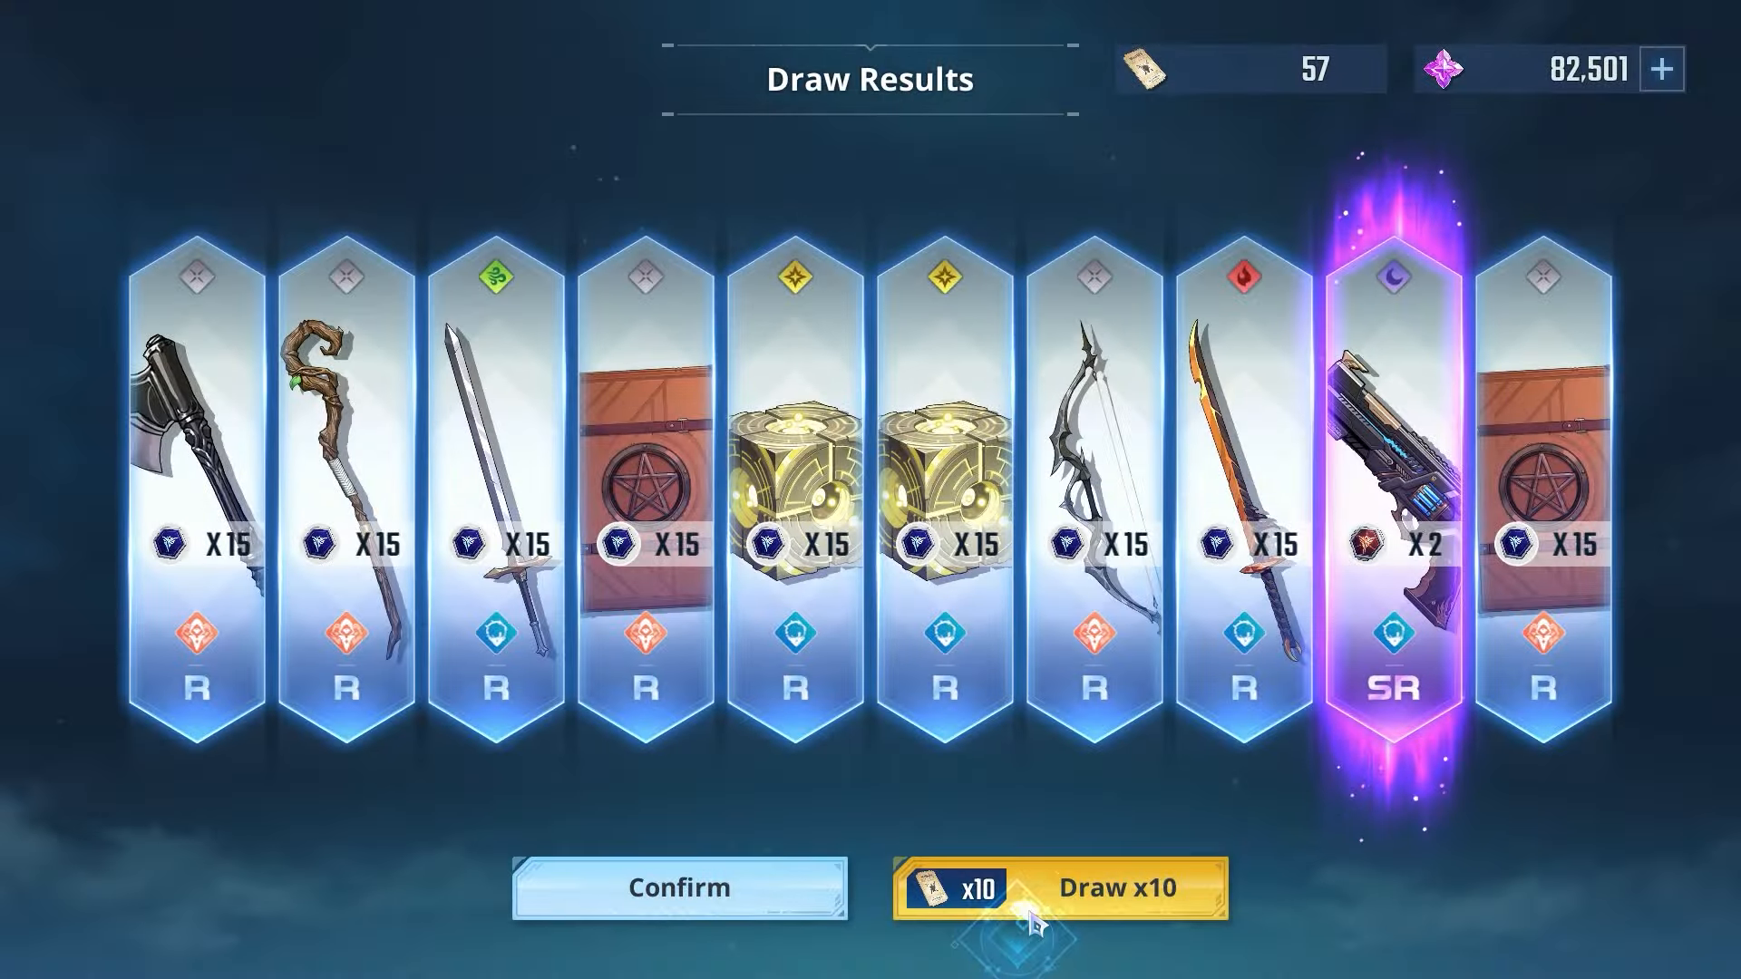
{"action": "left_click", "coordinate": [1119, 887]}
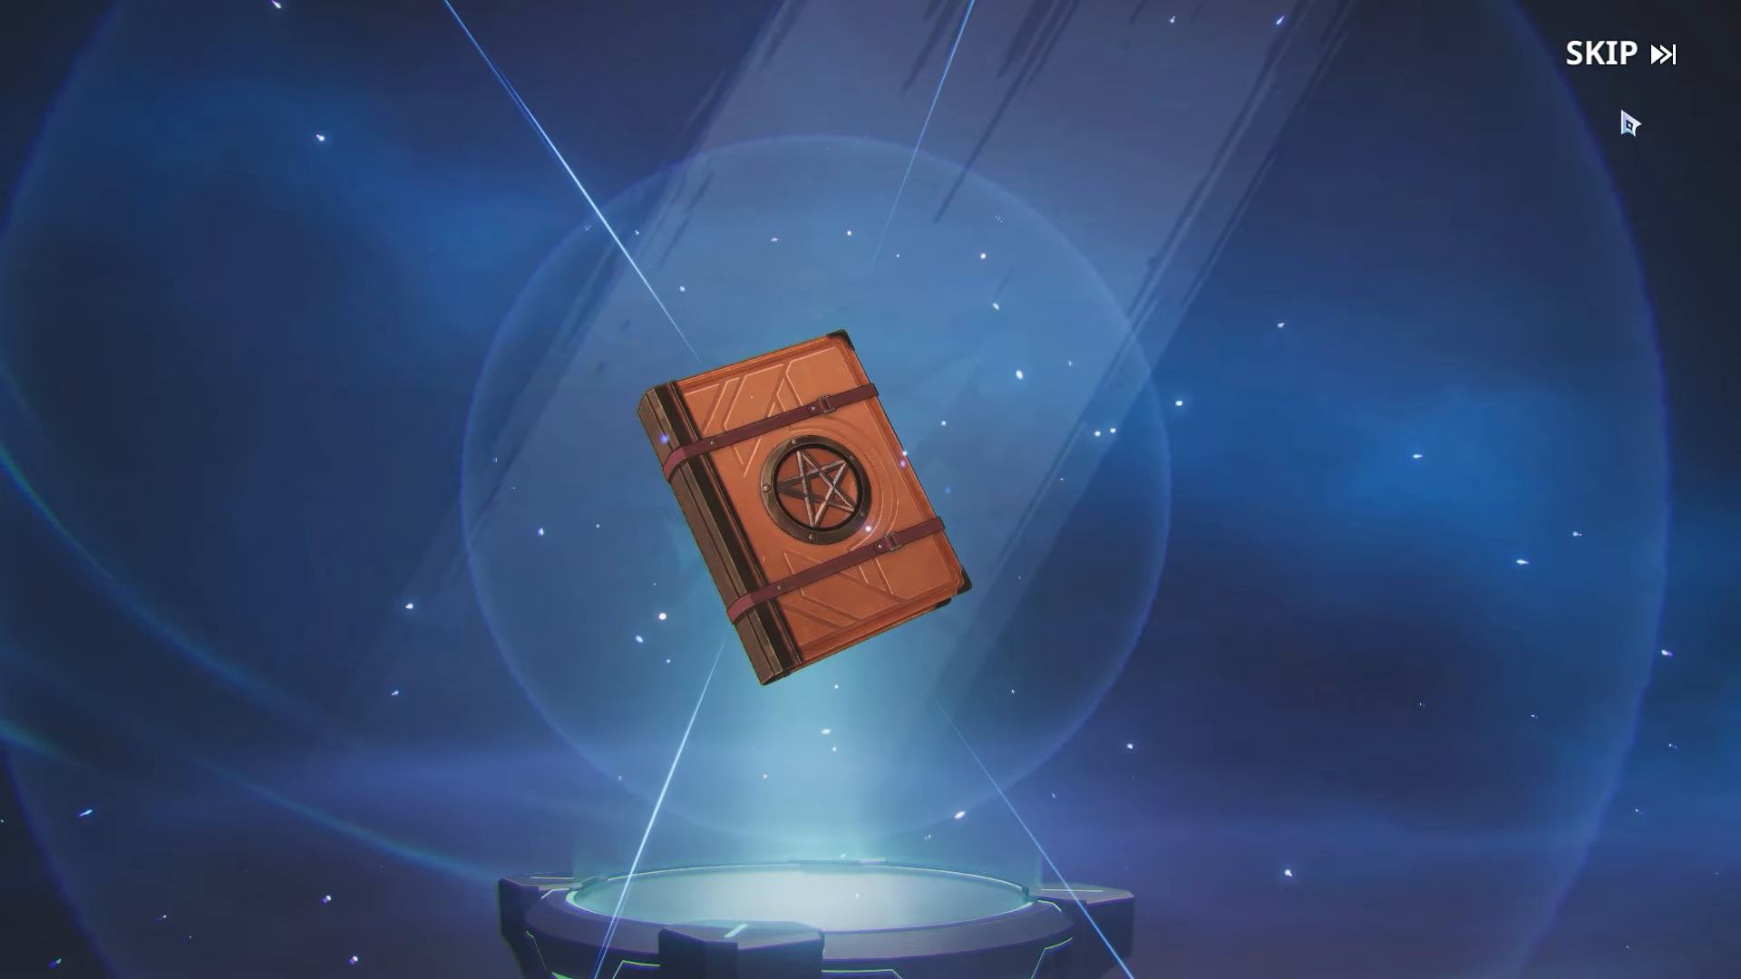
{"action": "left_click", "coordinate": [1616, 51]}
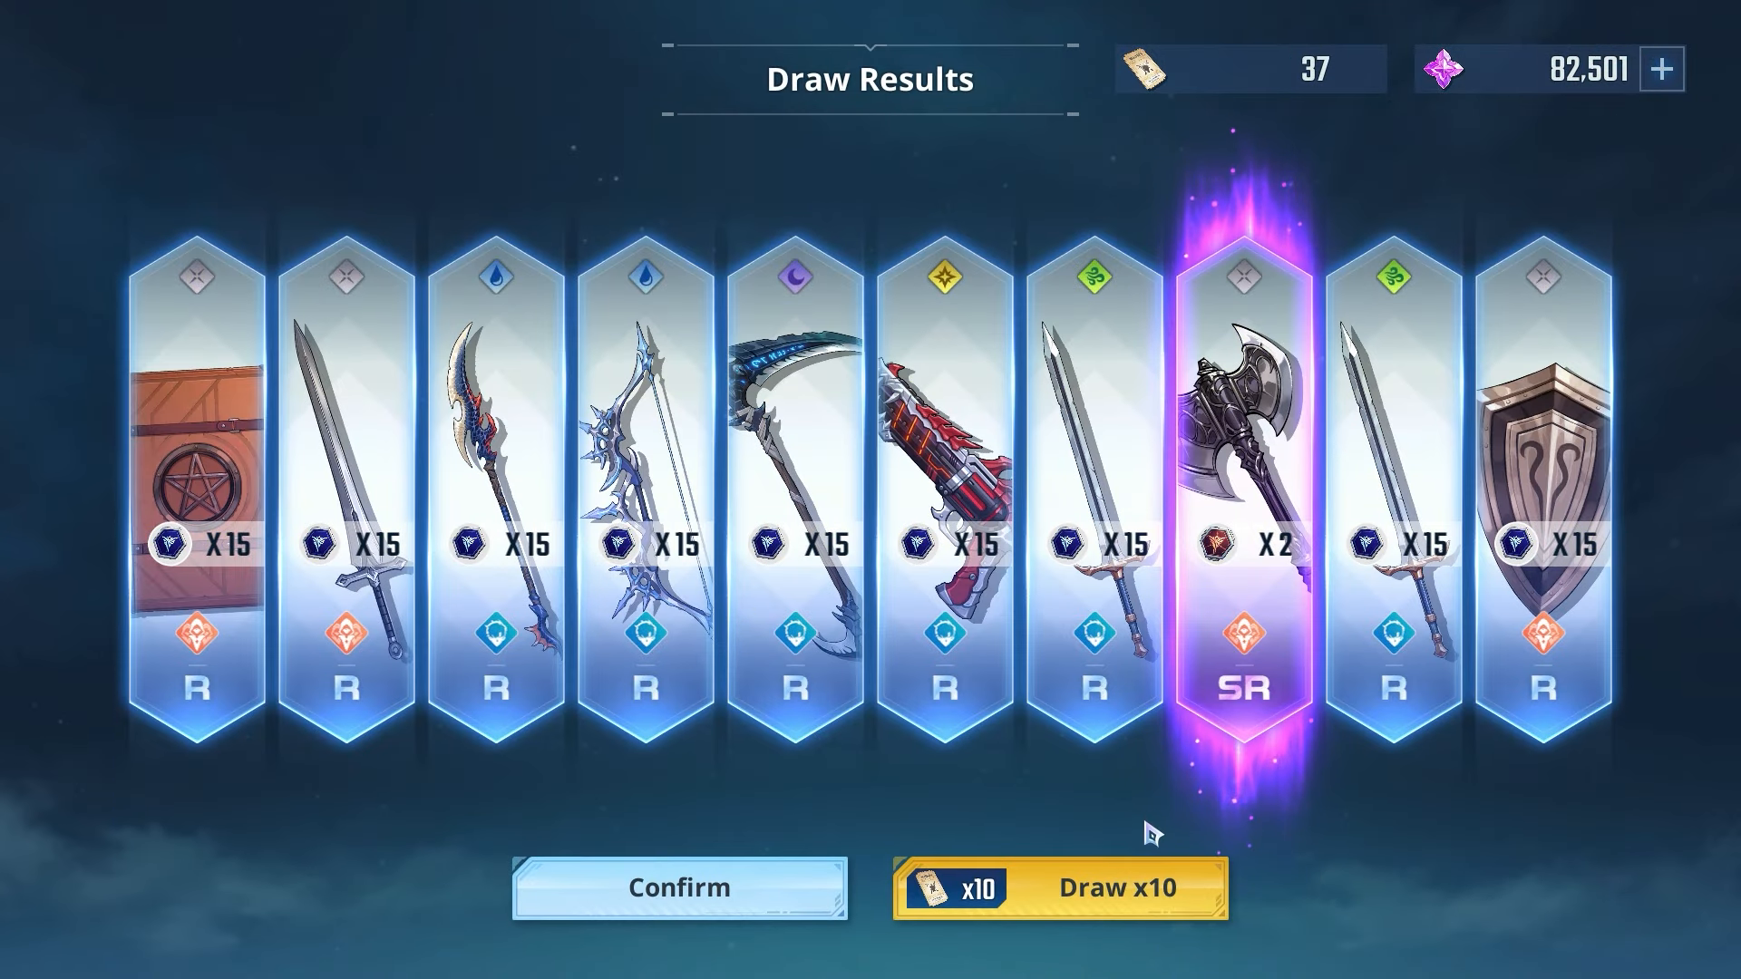
Spend tickets on further x10 weapon draws until 7 remain, back at 43/80 support
{"action": "left_click", "coordinate": [1056, 887]}
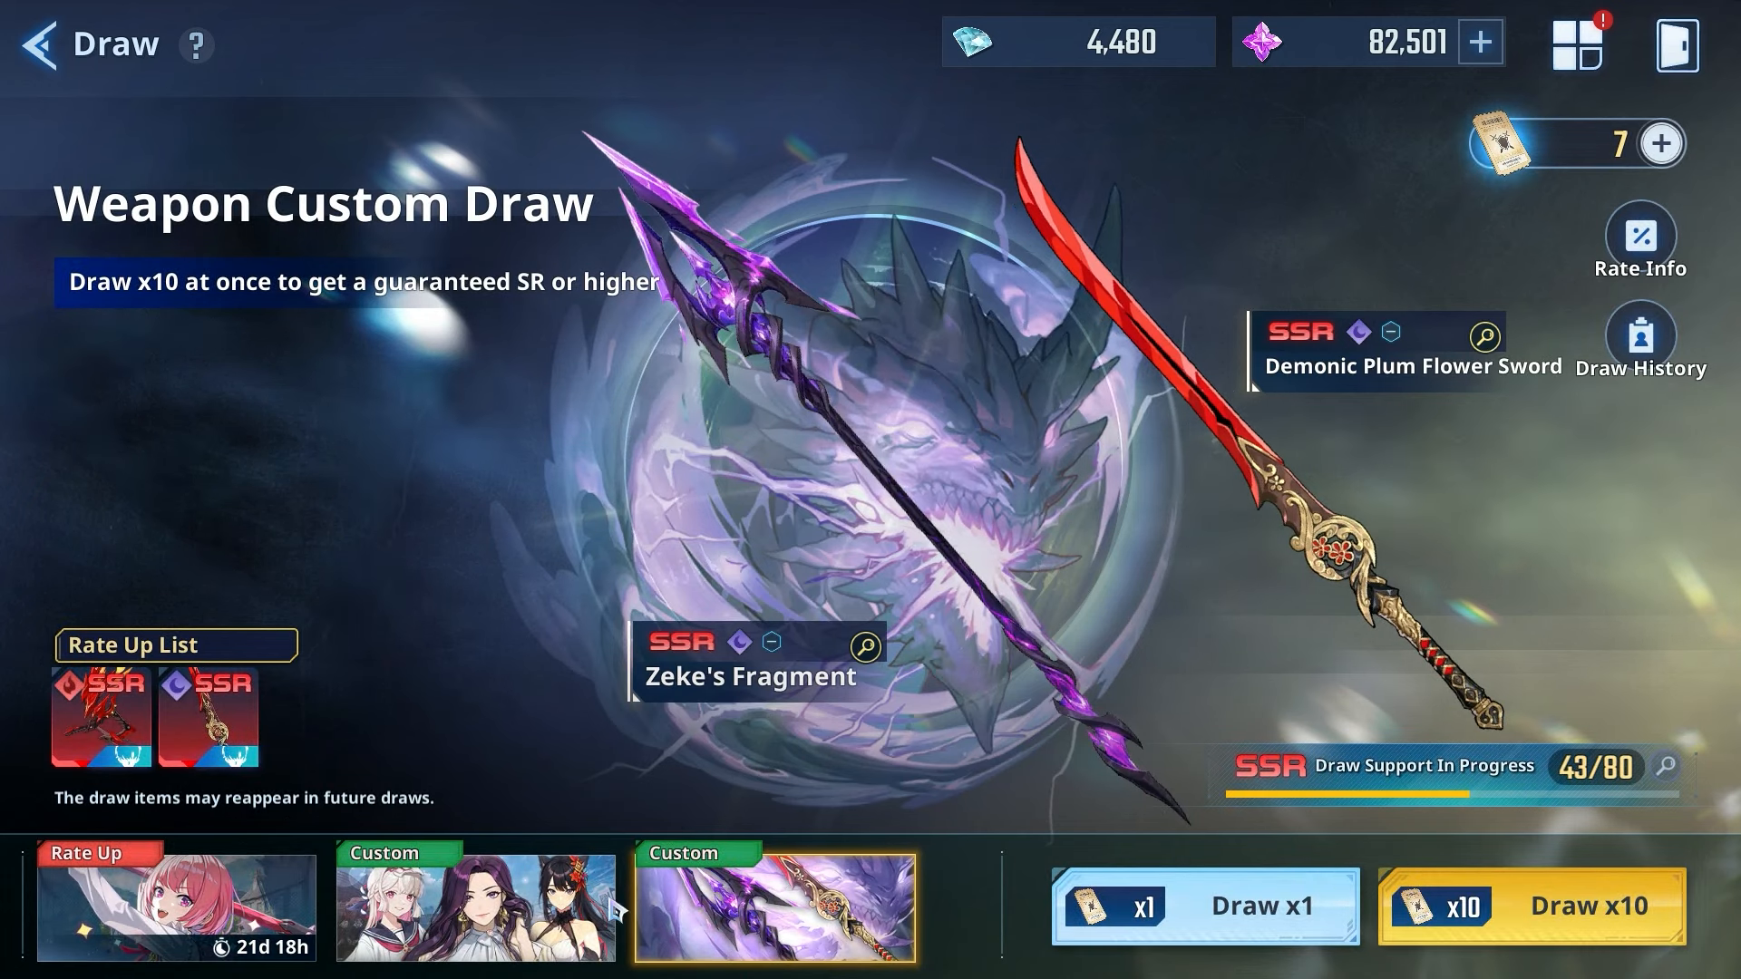
Pull x10 on the character Custom Draw banner, getting an SSR hunter, an SR hunter and an SR weapon
{"action": "left_click", "coordinate": [1534, 905]}
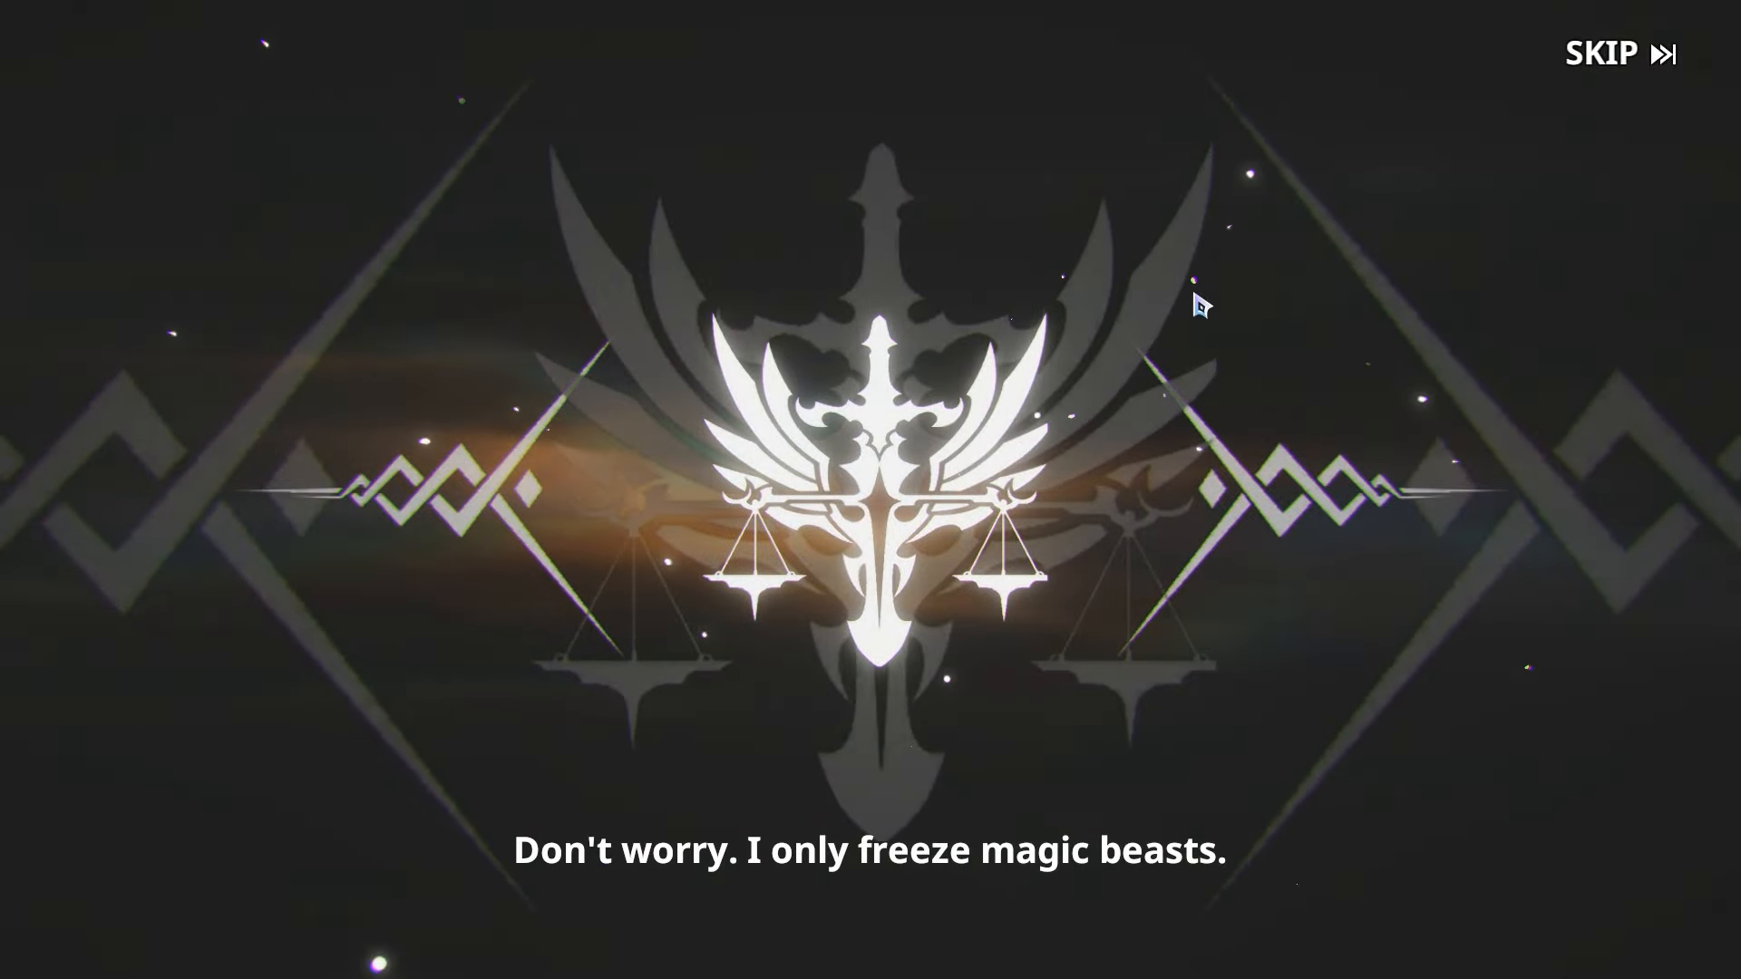
{"action": "left_click", "coordinate": [1599, 53]}
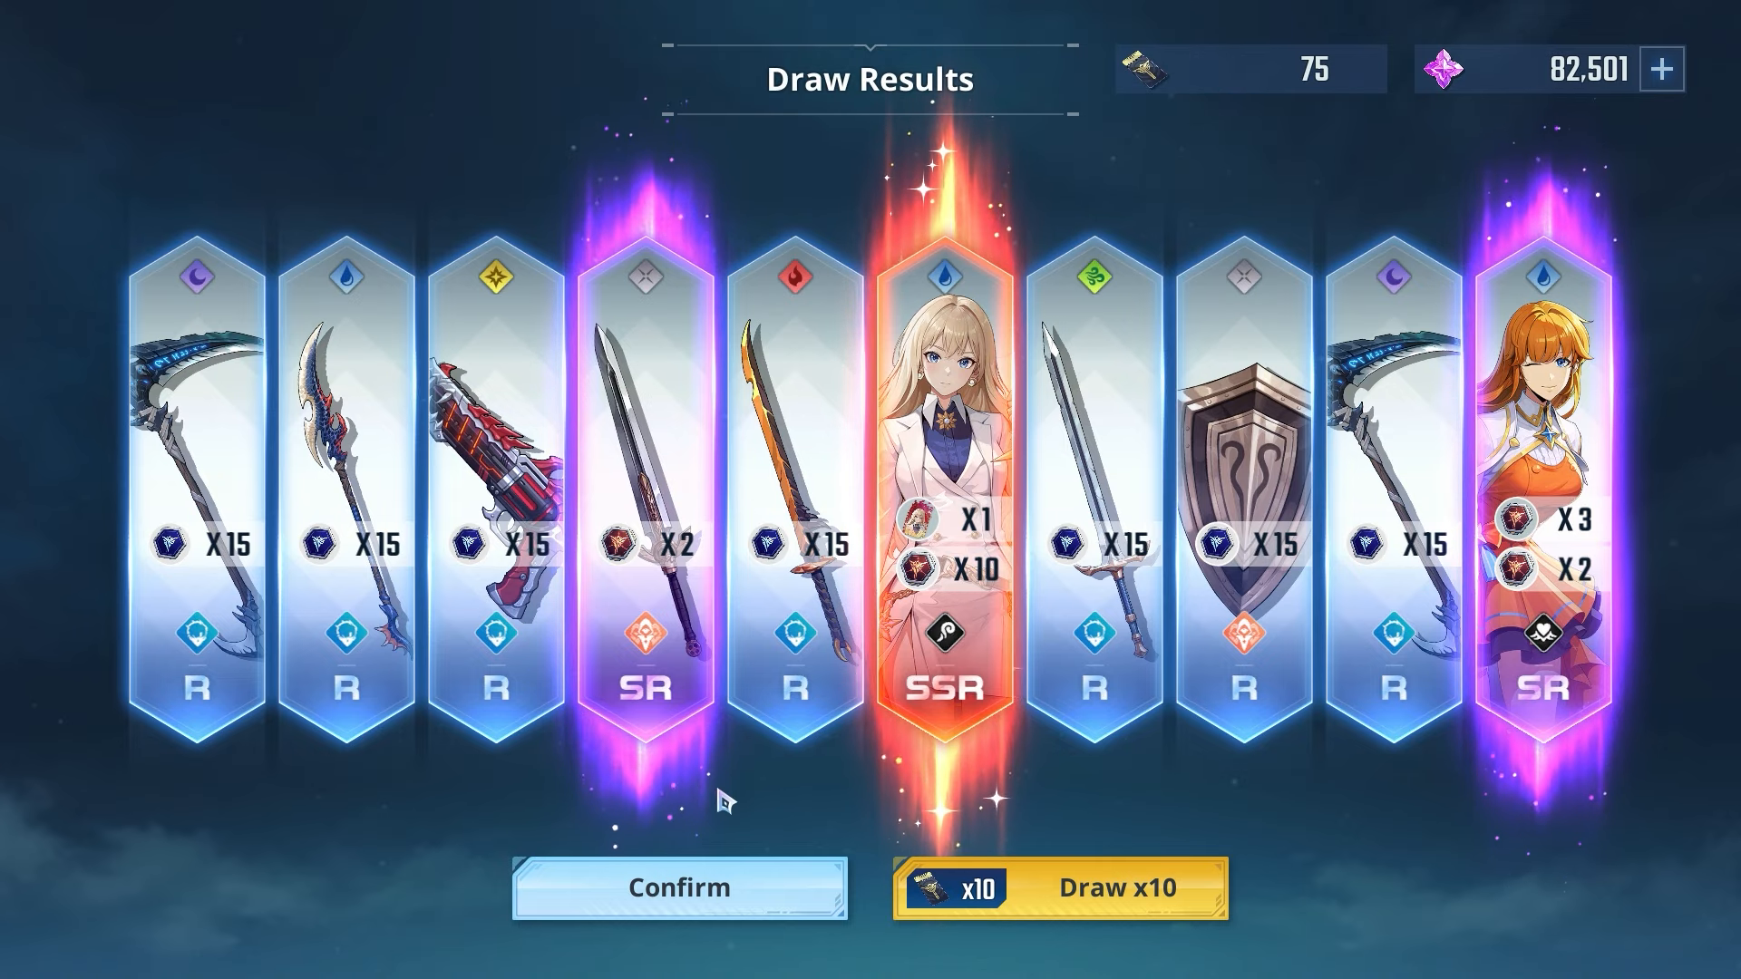
Confirm the character draw results and return to the main lobby
{"action": "left_click", "coordinate": [678, 887]}
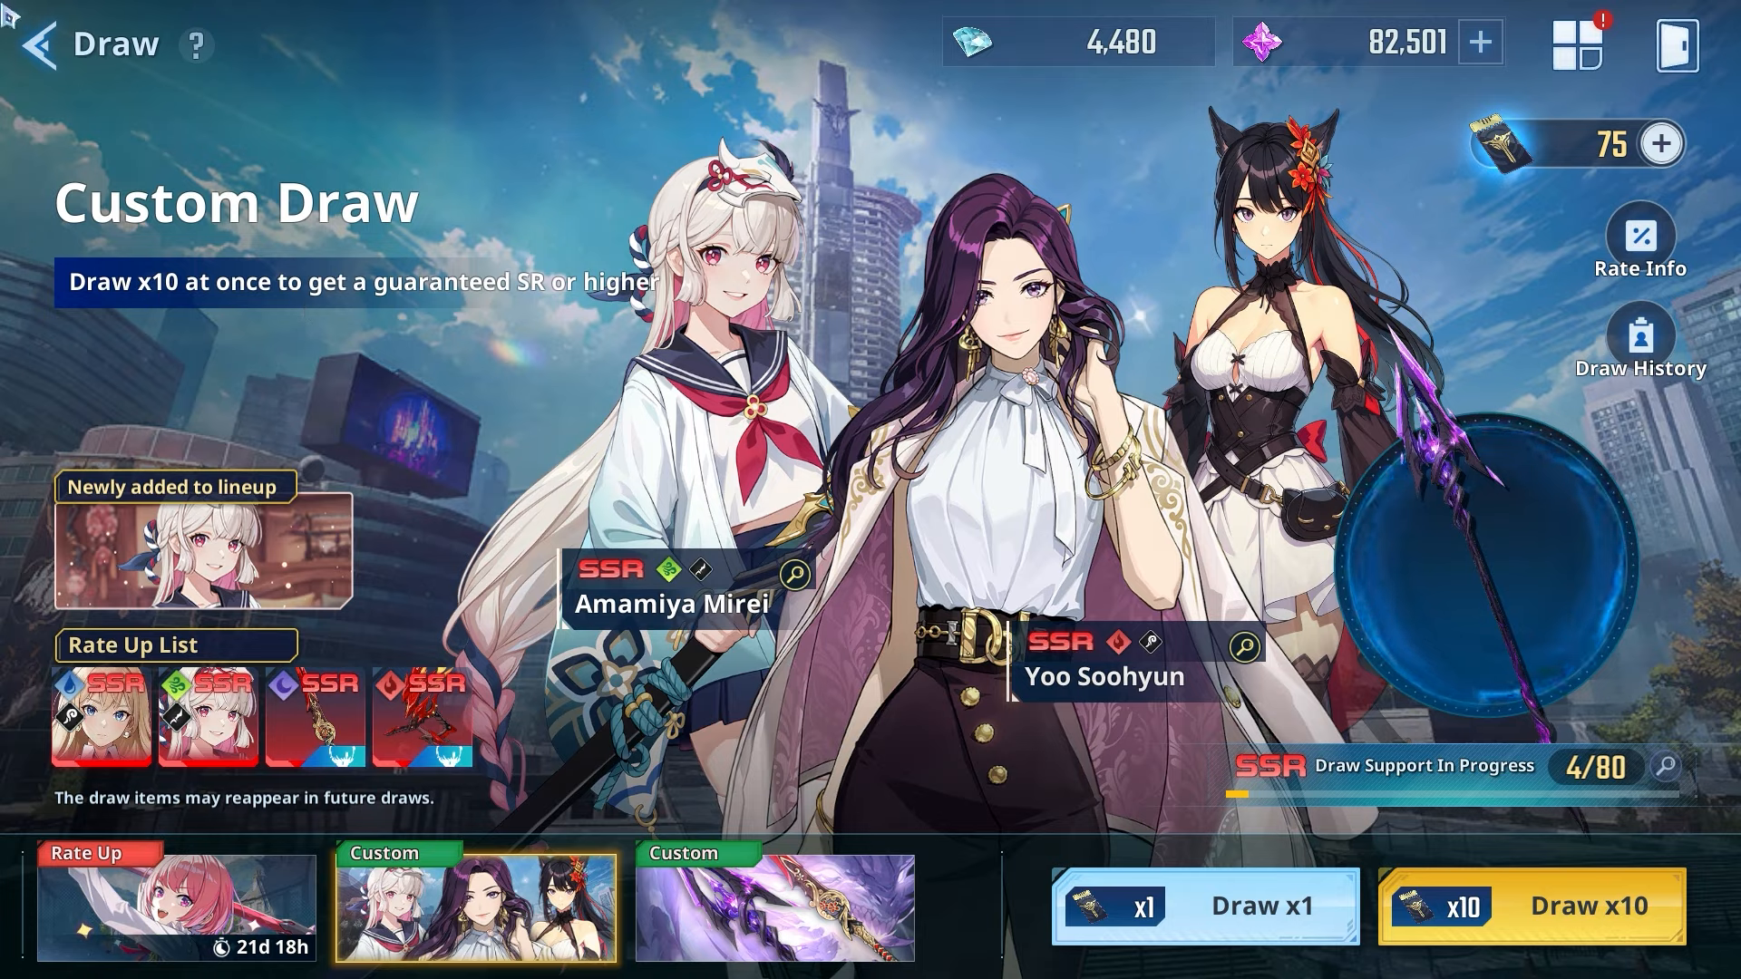
{"action": "left_click", "coordinate": [40, 43]}
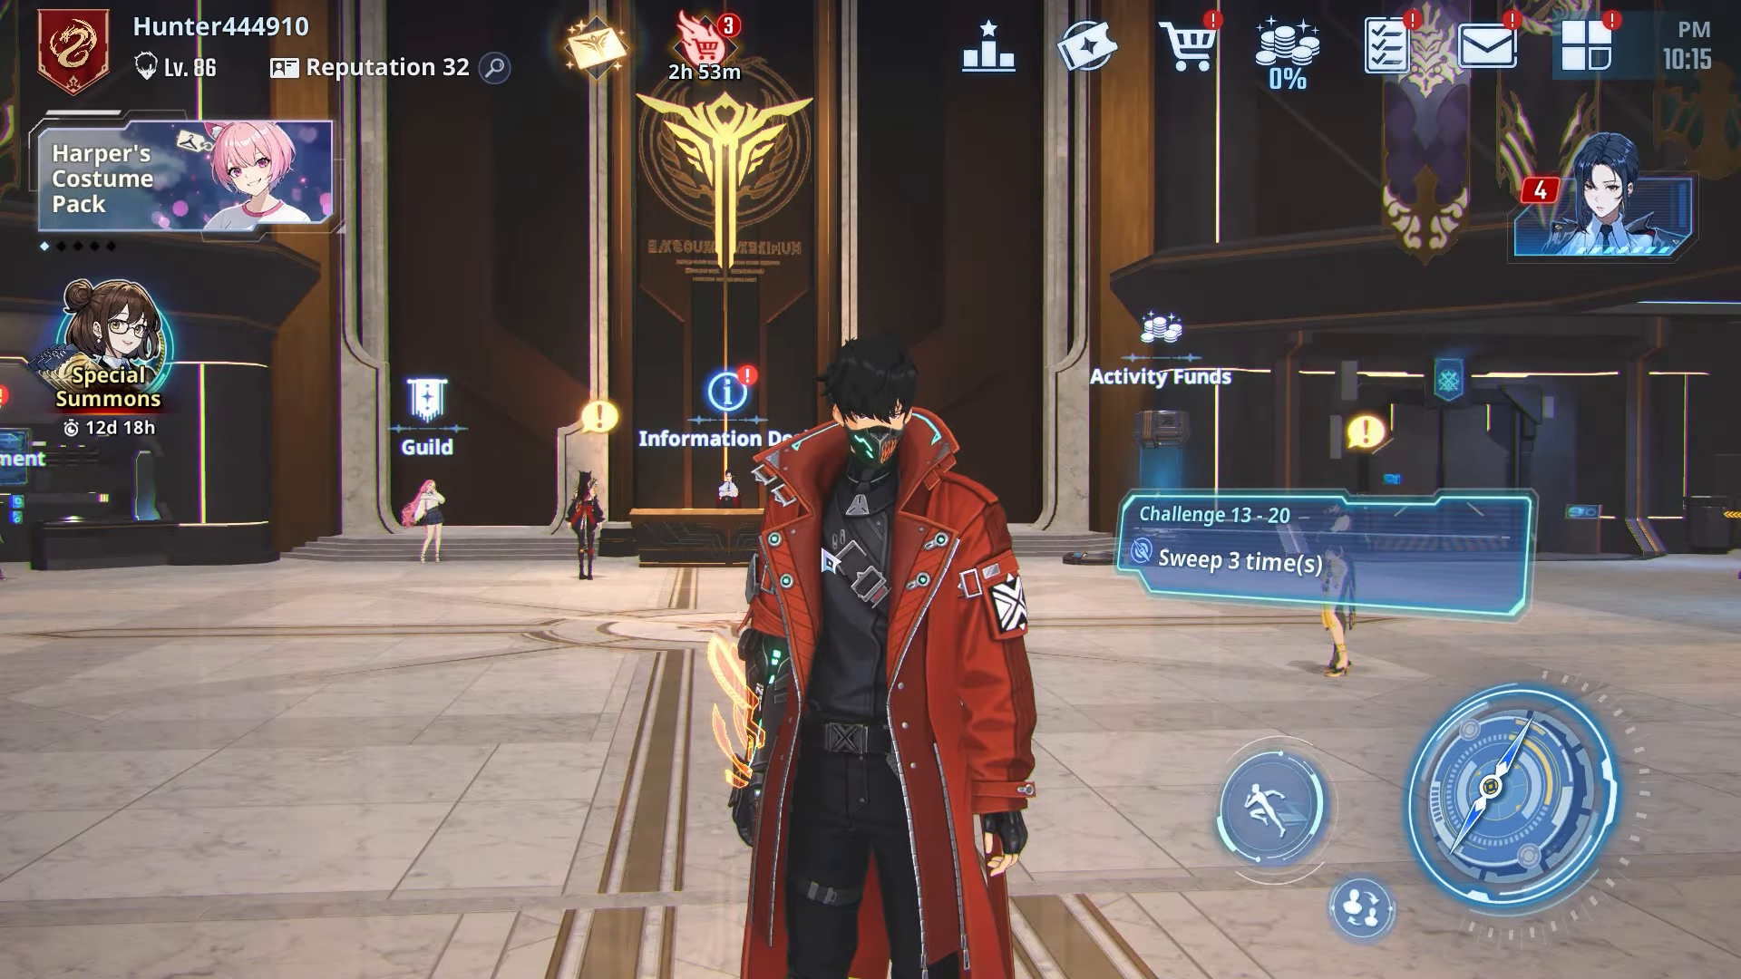